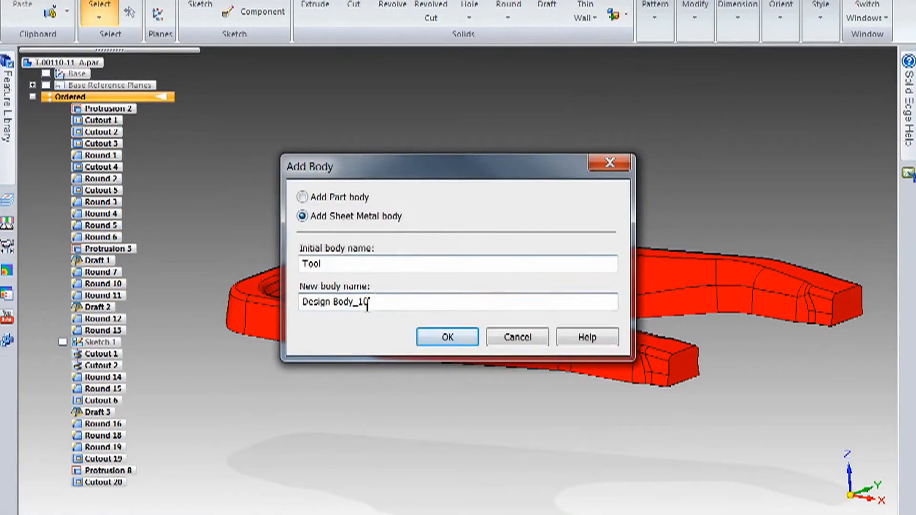
Create the sheet metal body named Tab and accept the geometry include options
{"action": "type", "text": "Tab"}
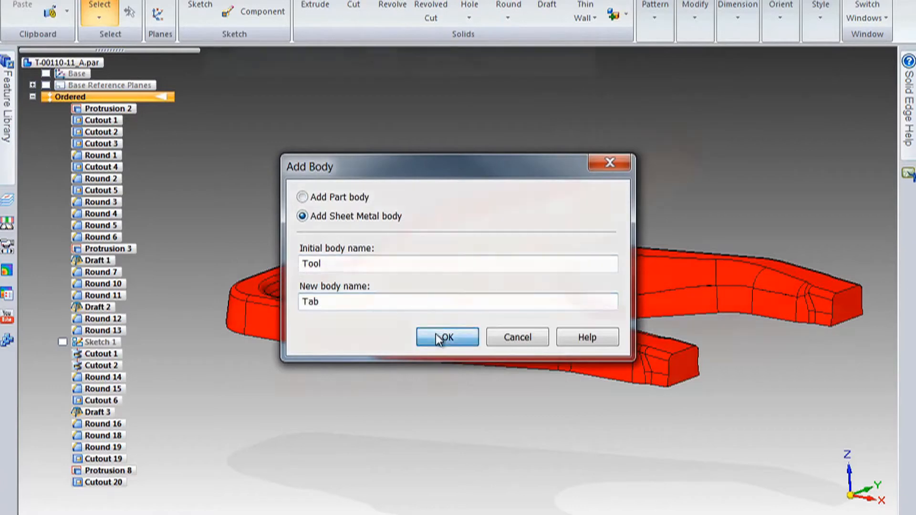
{"action": "left_click", "coordinate": [446, 337]}
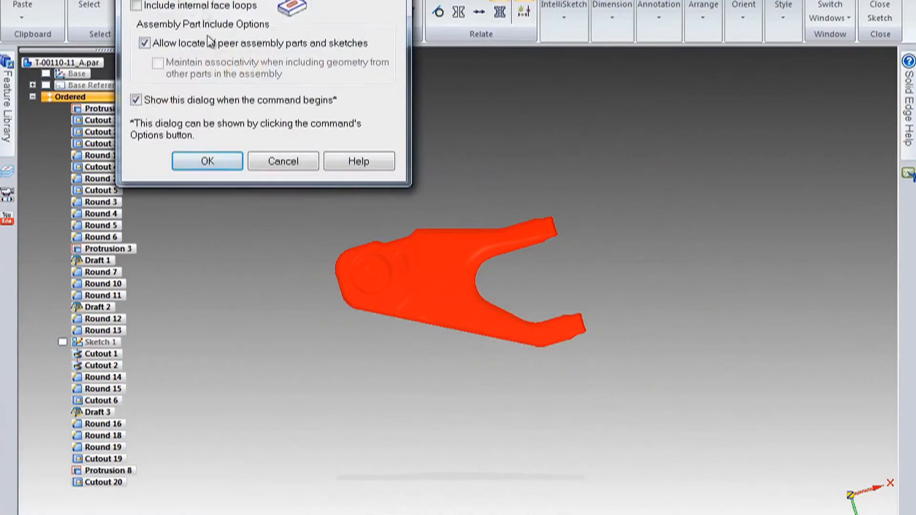
{"action": "left_click", "coordinate": [207, 160]}
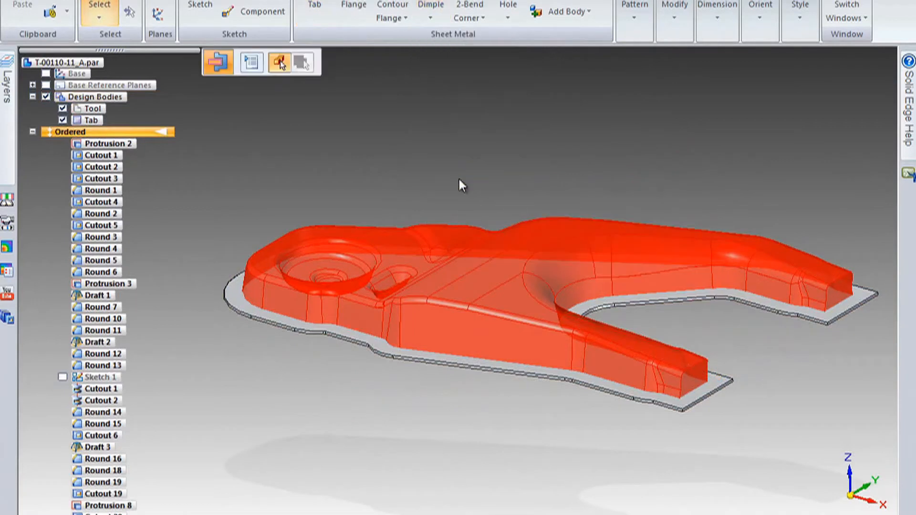
Cover the Tool body faces with sheet metal at 0.00 mm clearance and 3.00 mm thickness
{"action": "left_click", "coordinate": [303, 63]}
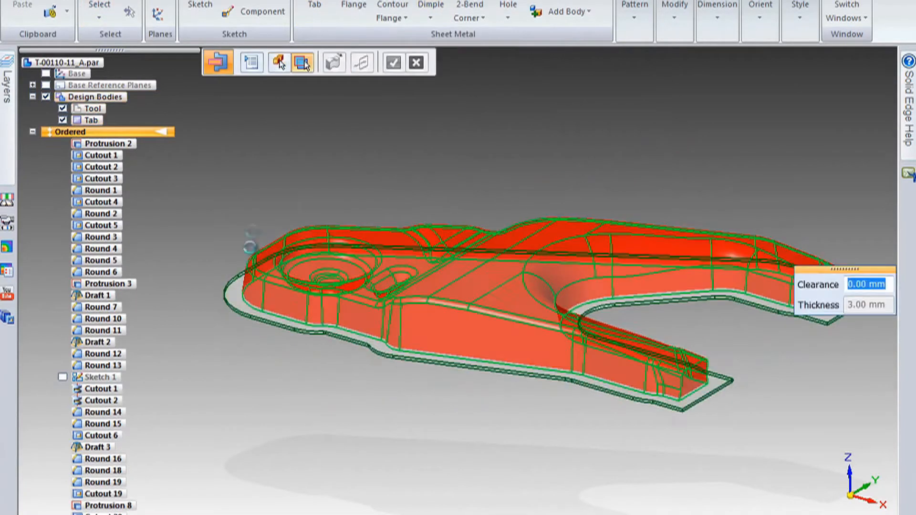
{"action": "left_click", "coordinate": [393, 63]}
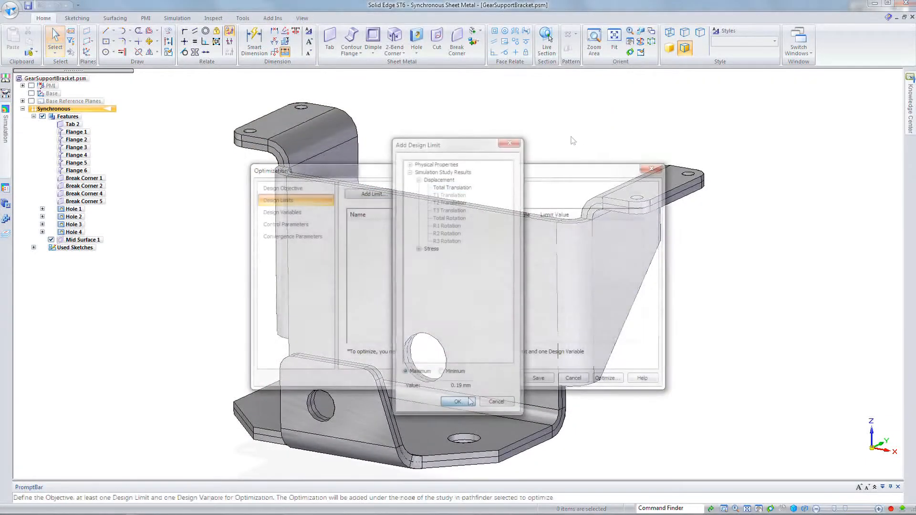
Add the displacement design limit on the gear support bracket and run Optimize
{"action": "left_click", "coordinate": [457, 401]}
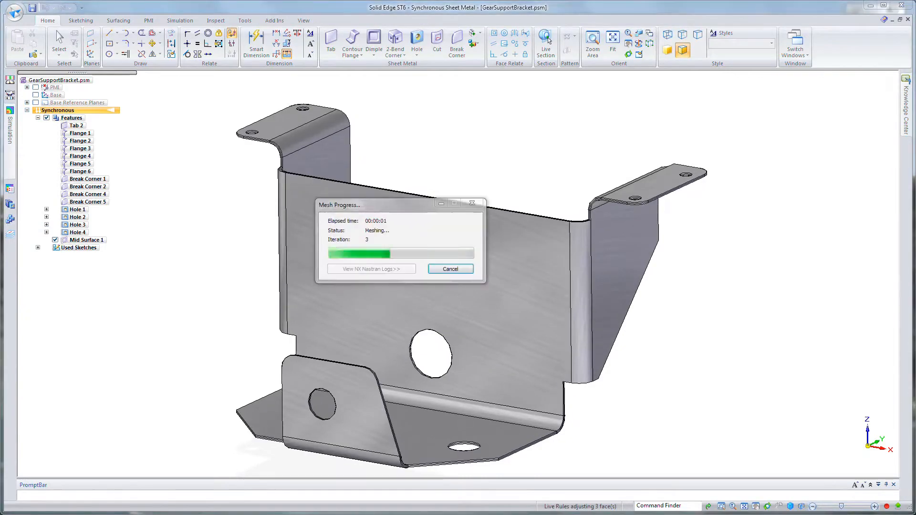
{"action": "left_click", "coordinate": [449, 269]}
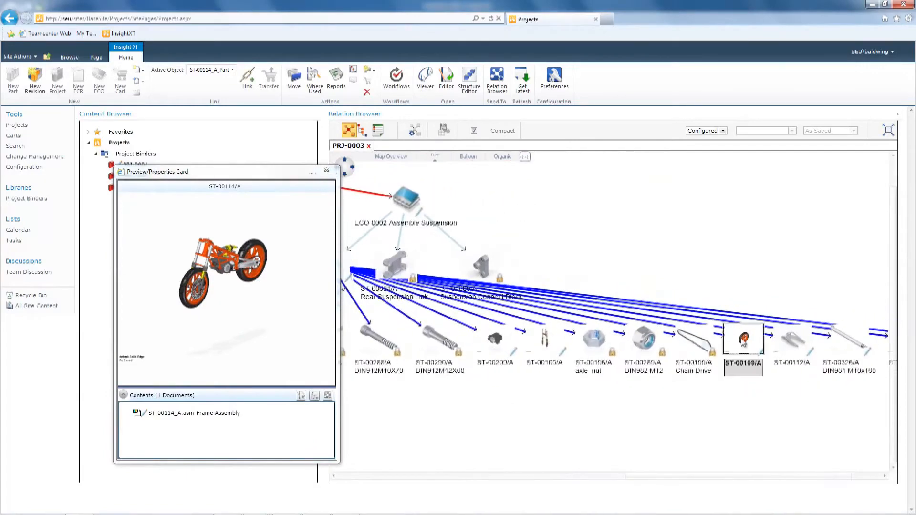
Preview a component's properties card in the PRJ-0003 Relation Browser
{"action": "left_click", "coordinate": [503, 156]}
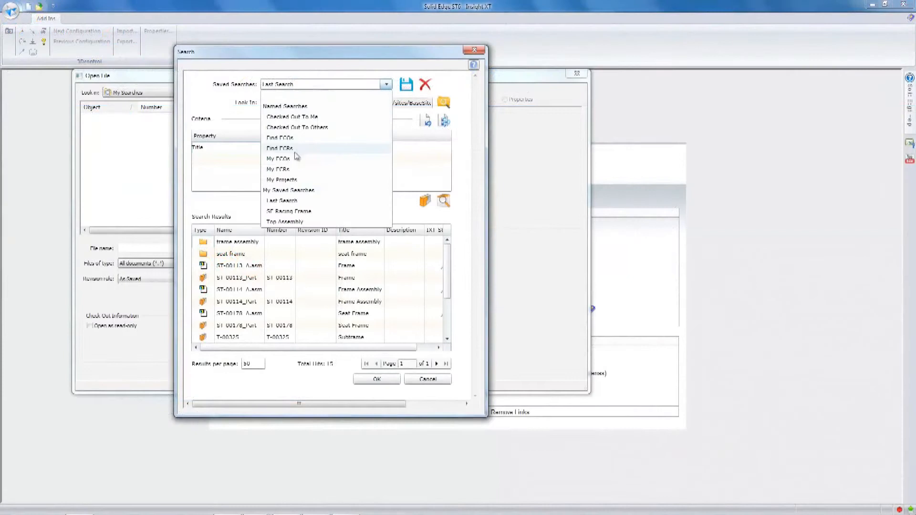
Run the SE Racing Frame saved search and open the motorcycle frame assembly
{"action": "left_click", "coordinate": [288, 211]}
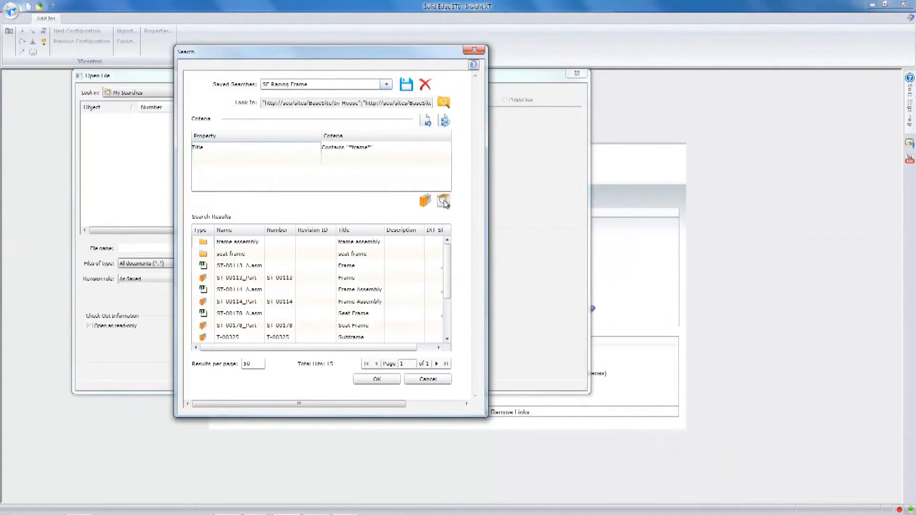
{"action": "left_click", "coordinate": [376, 379]}
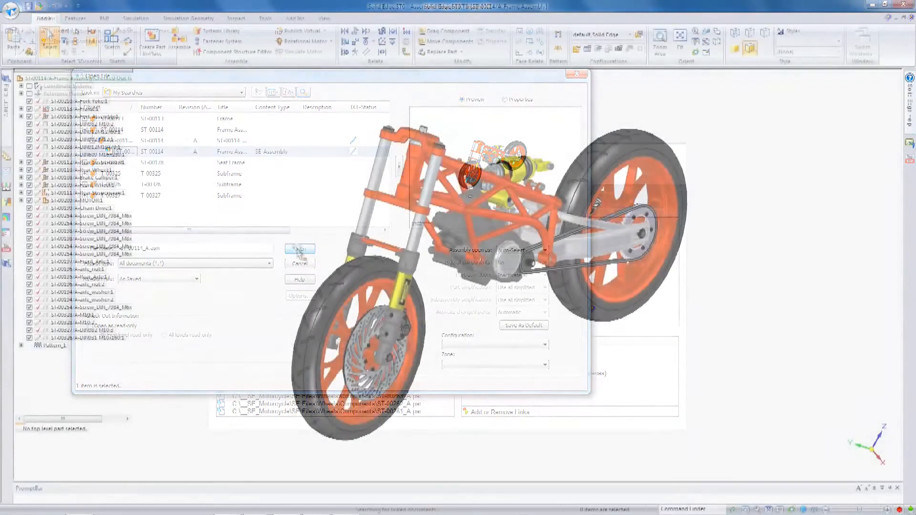
{"action": "left_click", "coordinate": [298, 249]}
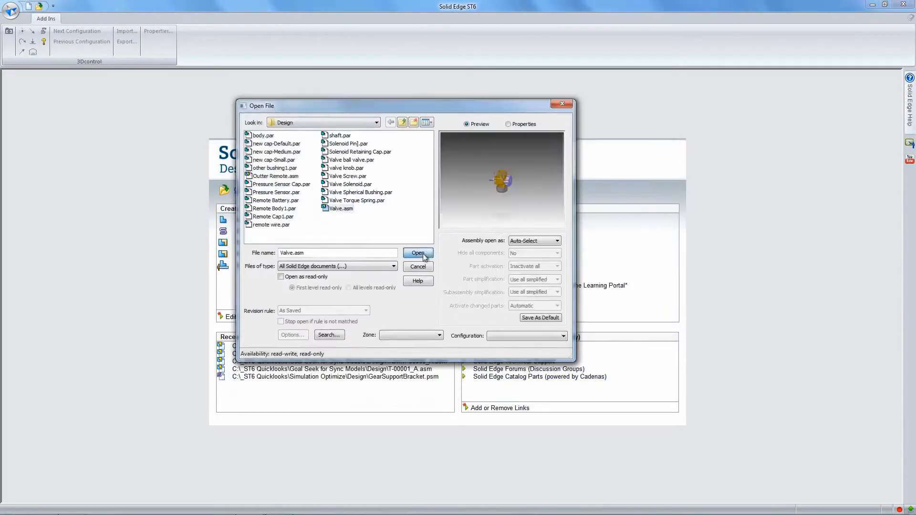
Open Valve.asm from the Design folder
{"action": "left_click", "coordinate": [418, 253]}
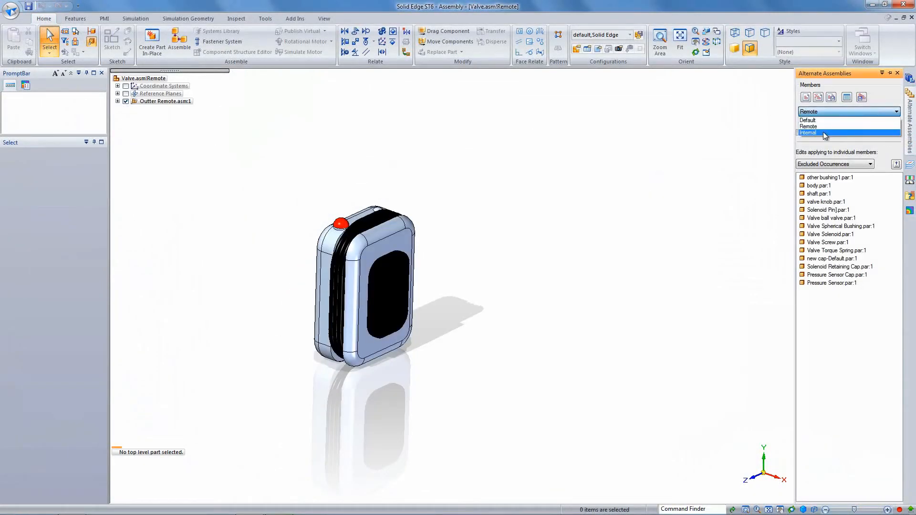
Switch the valve to the Internal alternate member, then back to Default
{"action": "left_click", "coordinate": [808, 133]}
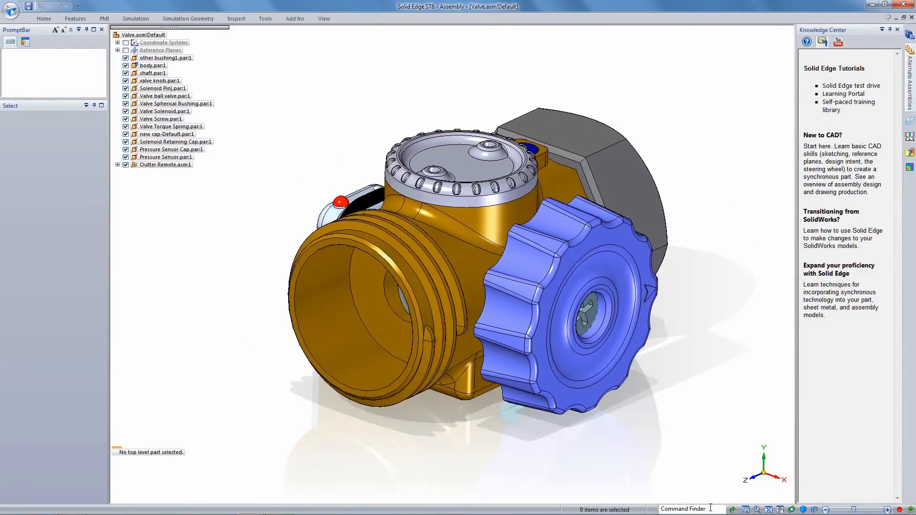
Search 'alternate' in Command Finder and show the Alternate Assemblies command
{"action": "type", "text": "alternate"}
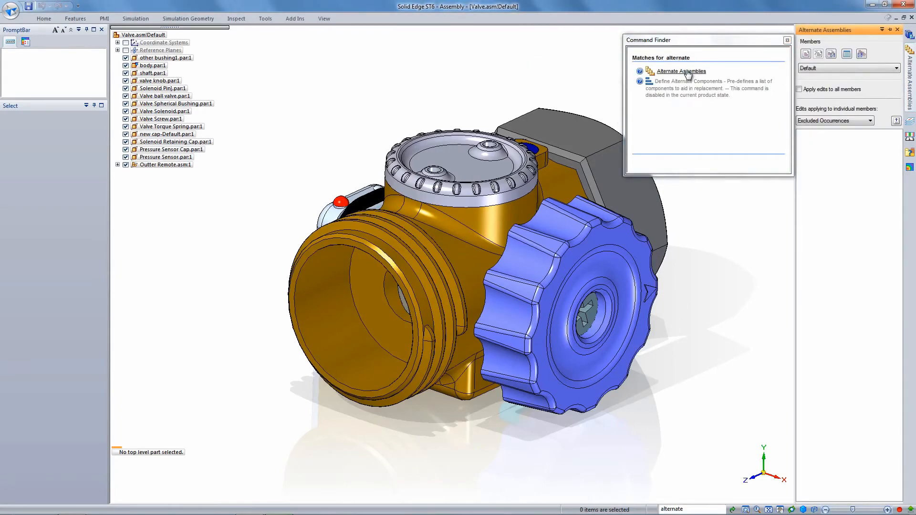
{"action": "left_click", "coordinate": [459, 51]}
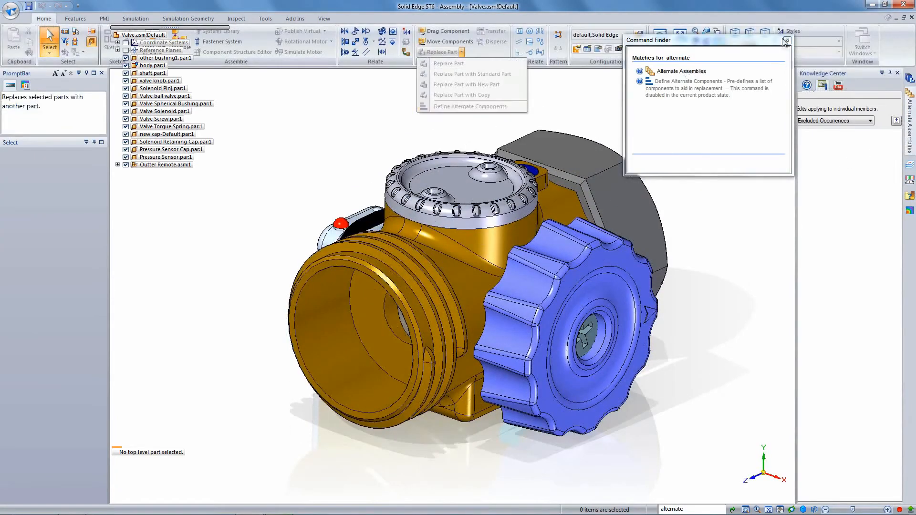